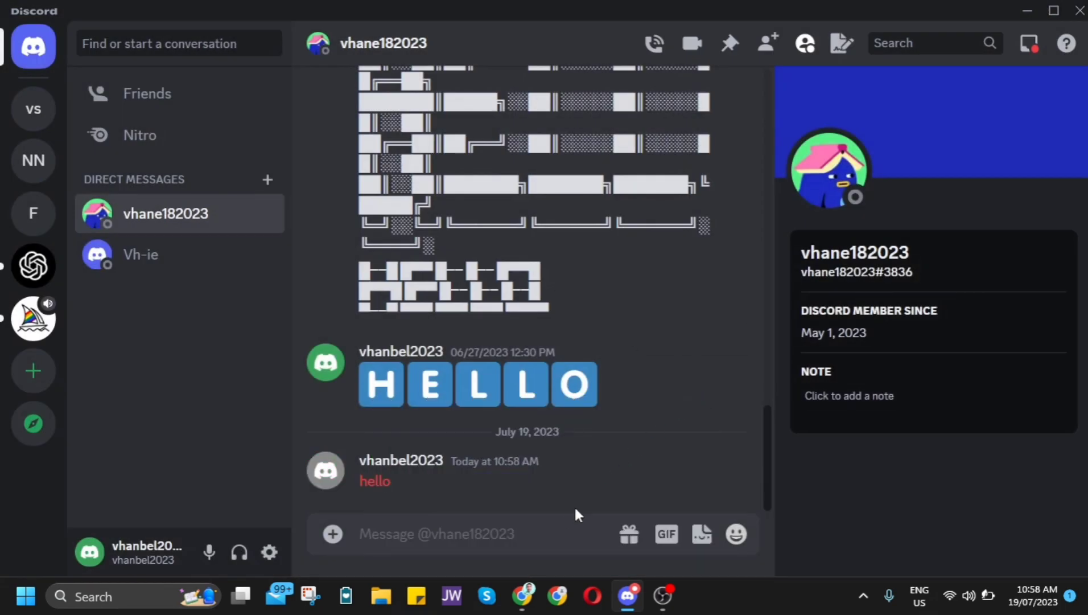
# - Bring up Lighty's BetterDiscord plugin page in the browser showing MessageLoggerV2
pyautogui.click(521, 597)
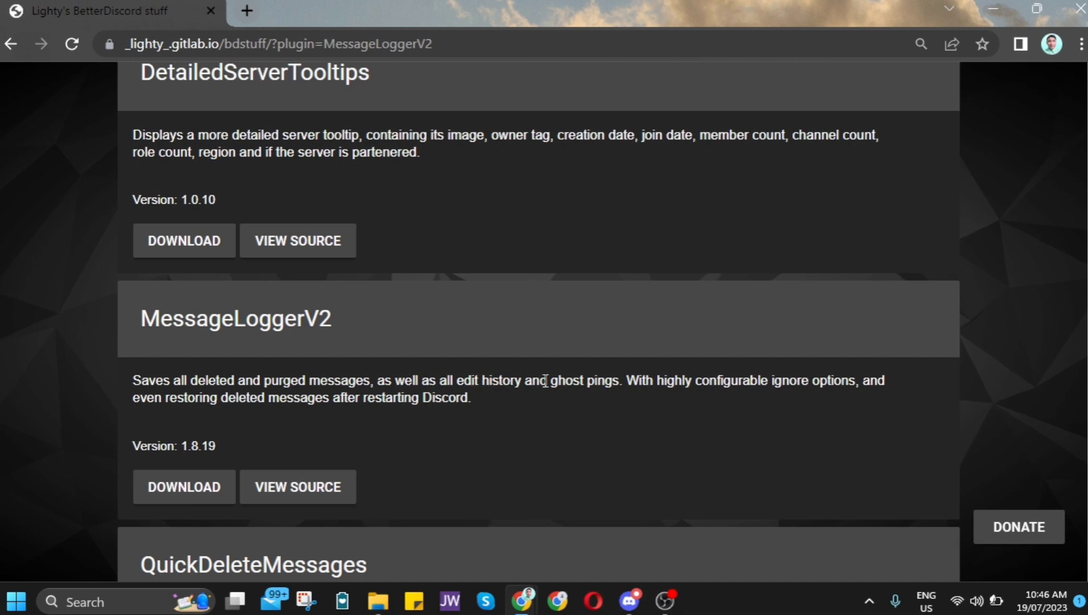
pyautogui.moveTo(805, 387)
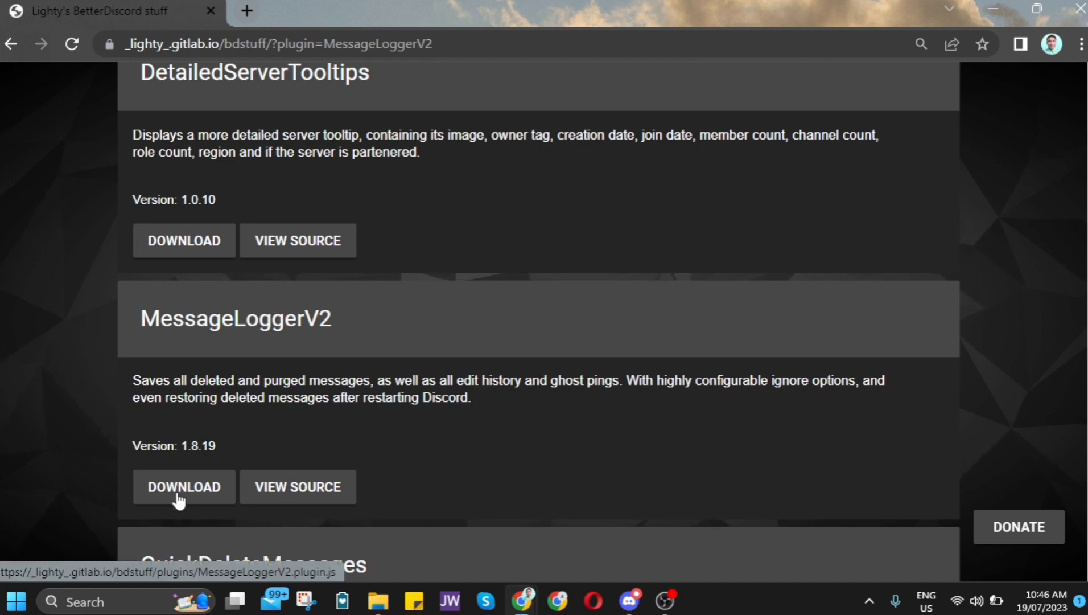
# - Download MessageLoggerV2.plugin.js and head into Discord's user settings
pyautogui.click(183, 486)
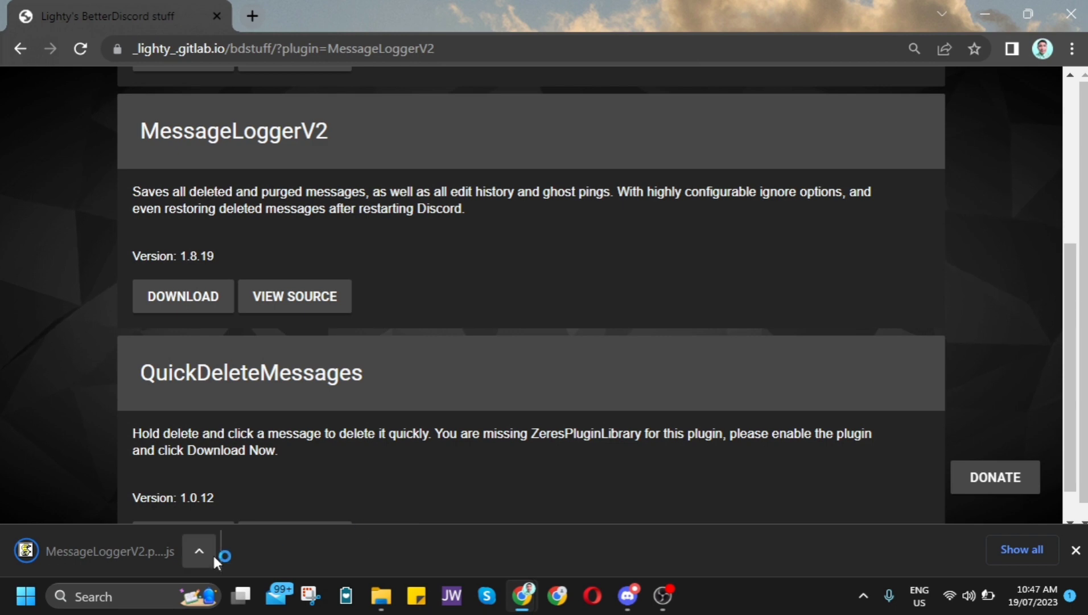
pyautogui.click(626, 596)
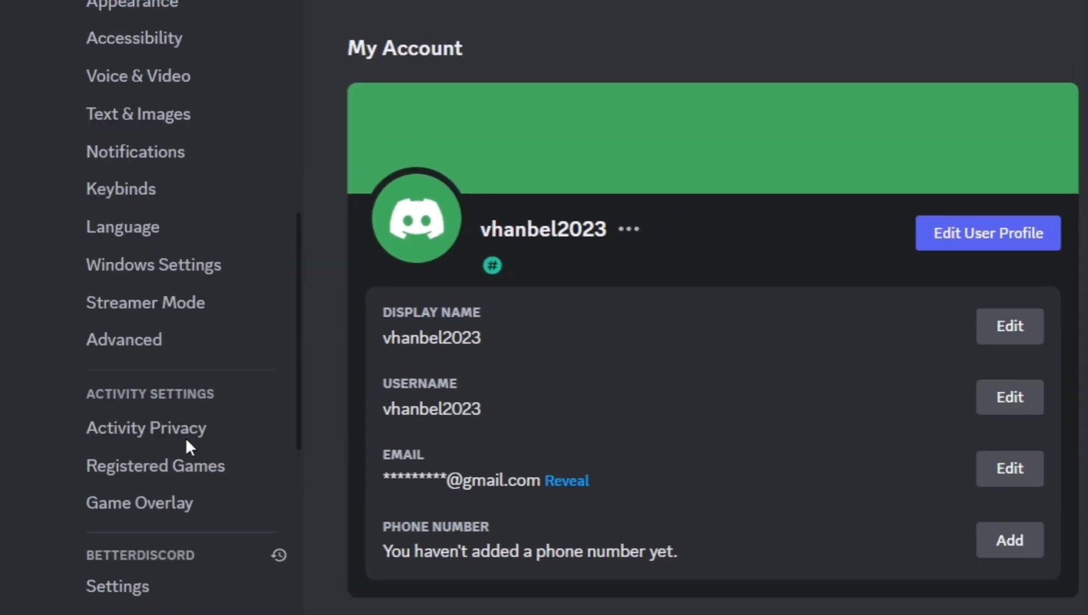
# - Reach BetterDiscord's empty Plugins page and open its plugins folder
pyautogui.scroll(-3)
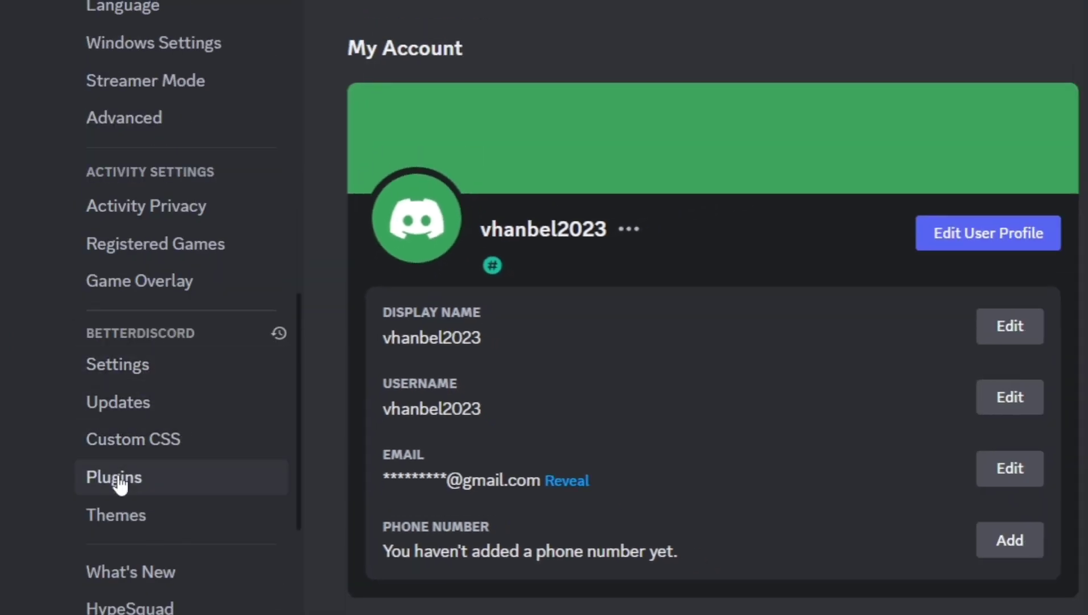
pyautogui.click(113, 477)
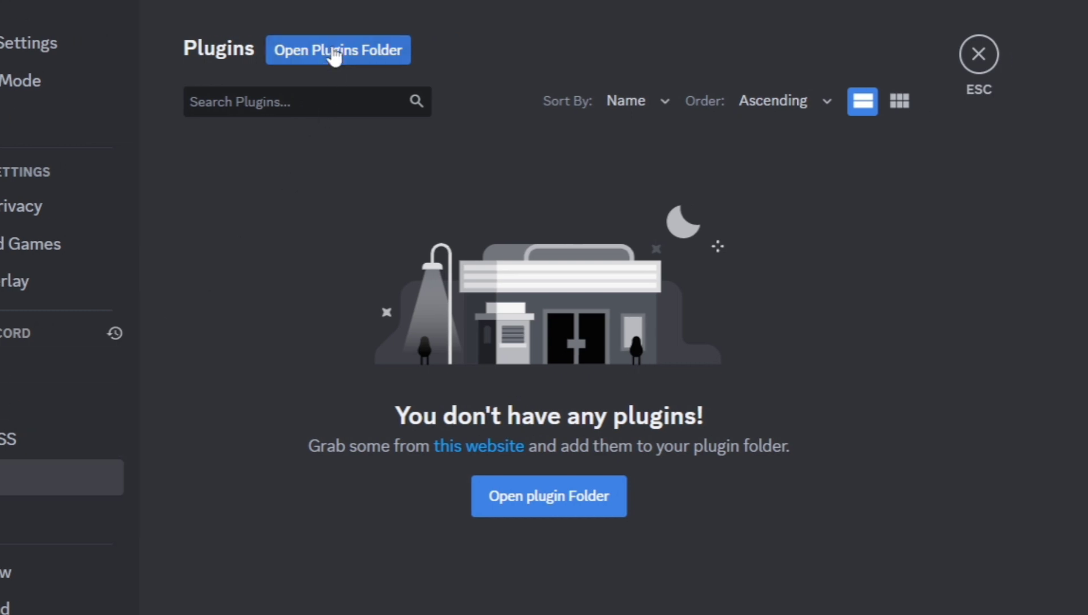
pyautogui.click(338, 49)
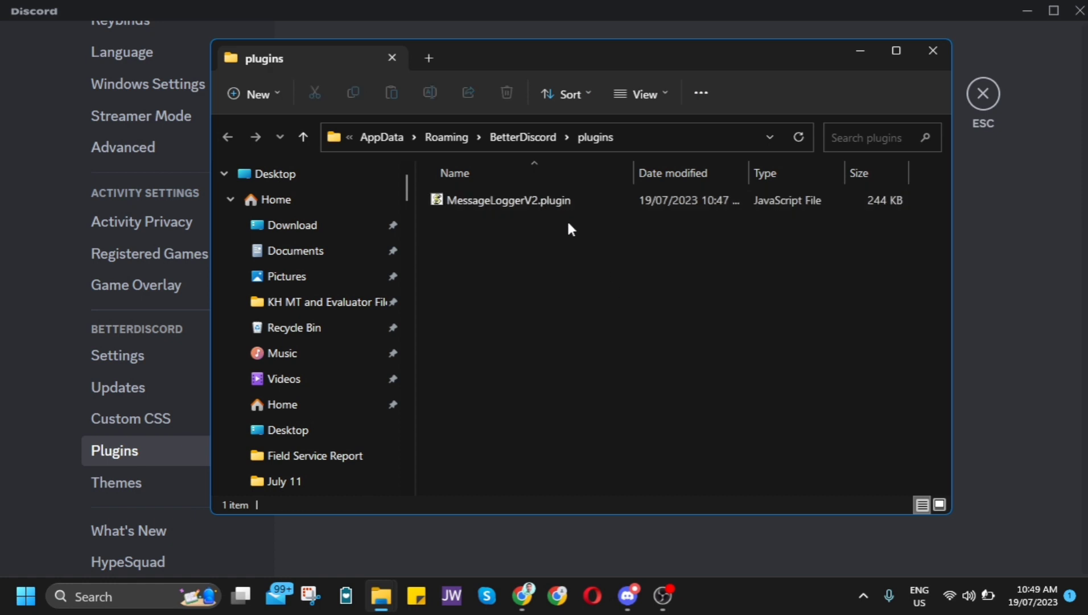
# - Run MessageLoggerV2.plugin.js from the folder and dismiss its security and already-installed notices
pyautogui.doubleClick(509, 201)
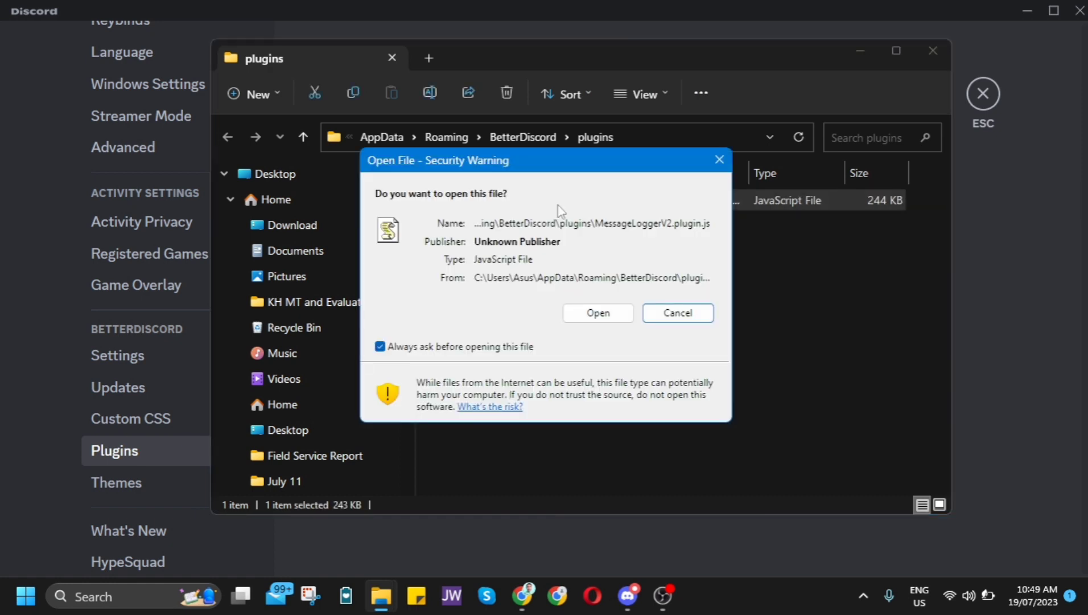
pyautogui.click(676, 312)
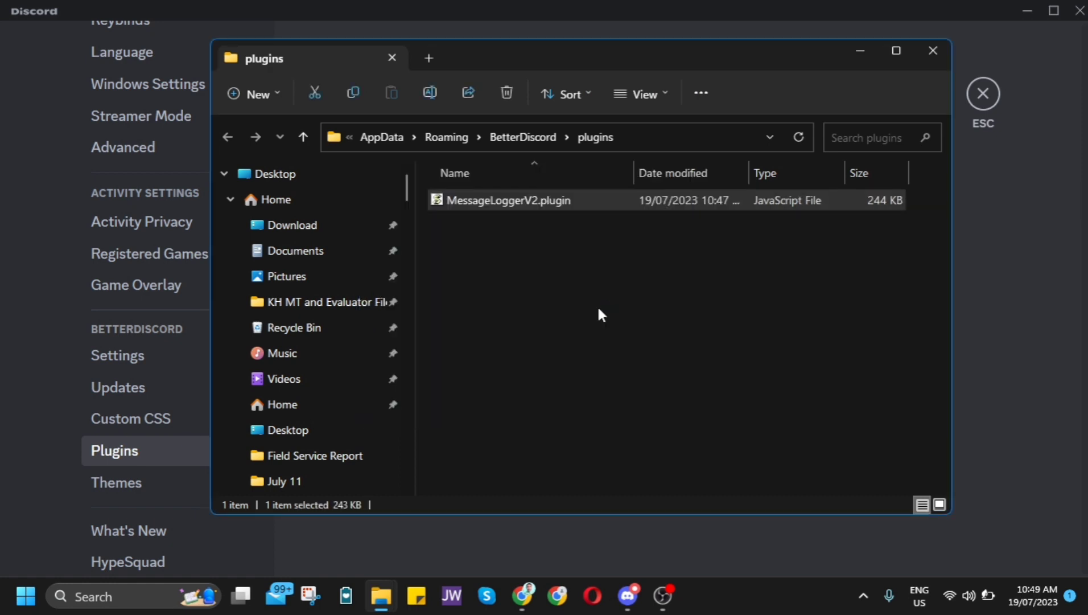
pyautogui.doubleClick(509, 201)
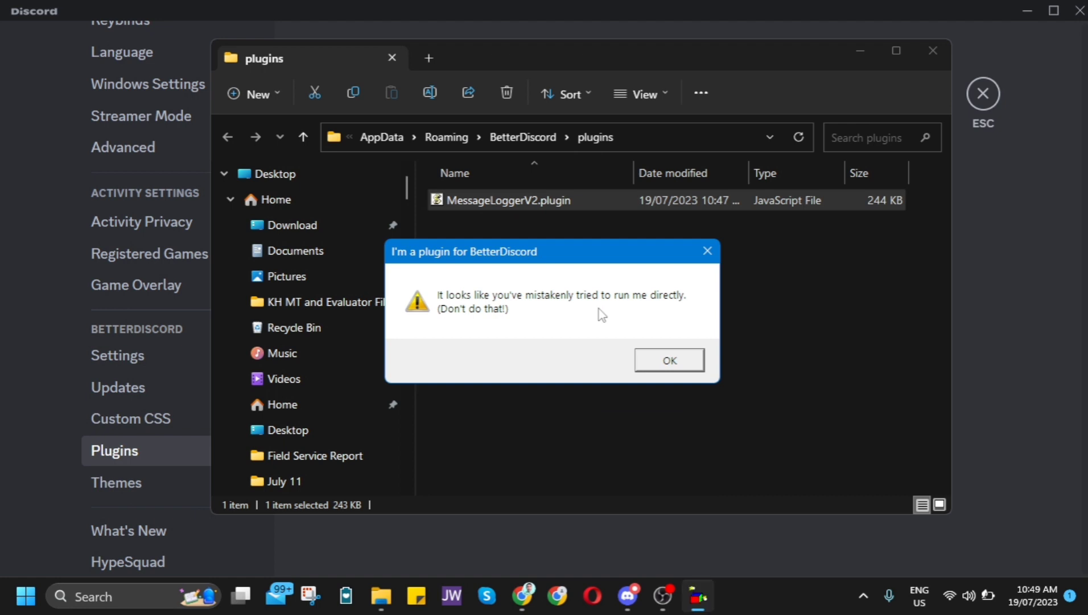
pyautogui.click(668, 360)
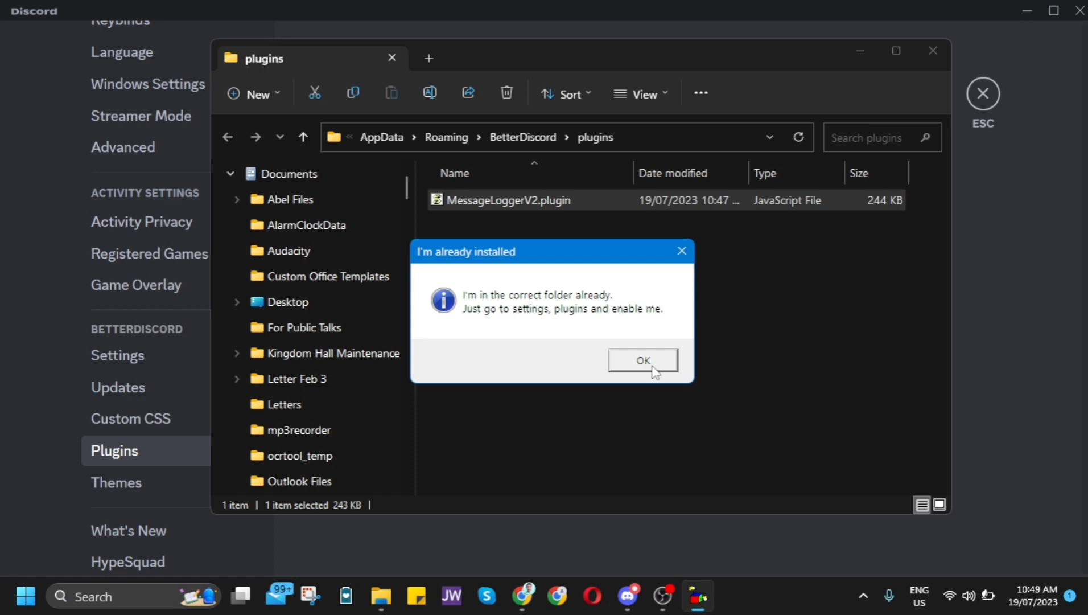
pyautogui.click(641, 359)
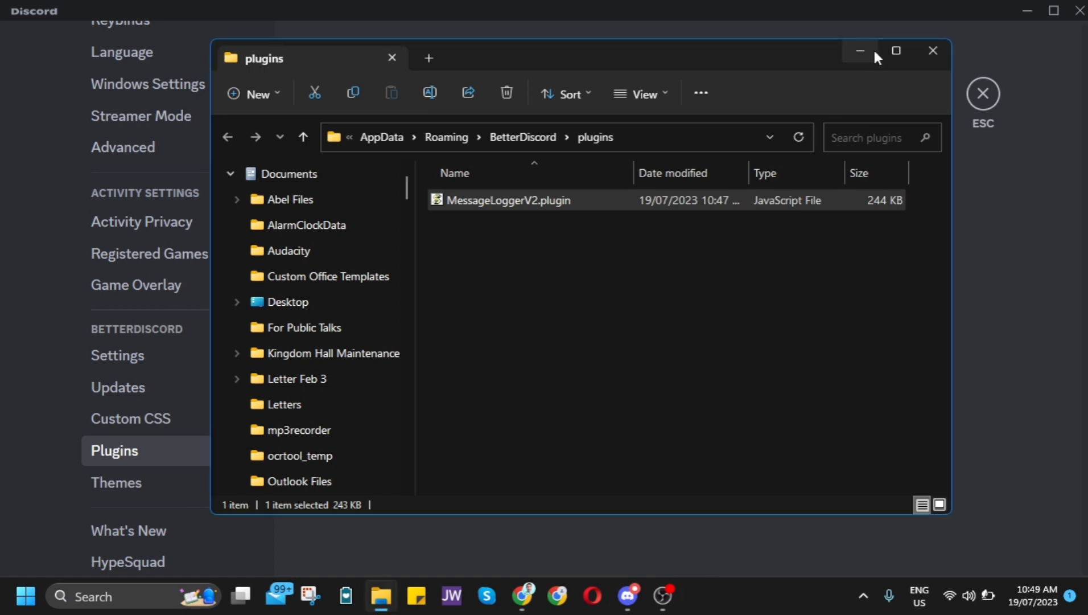
# - Return to Discord, toggle MessageLoggerV2 on and dismiss the missing XenoLib/ZeresPluginLibrary notice
pyautogui.click(860, 52)
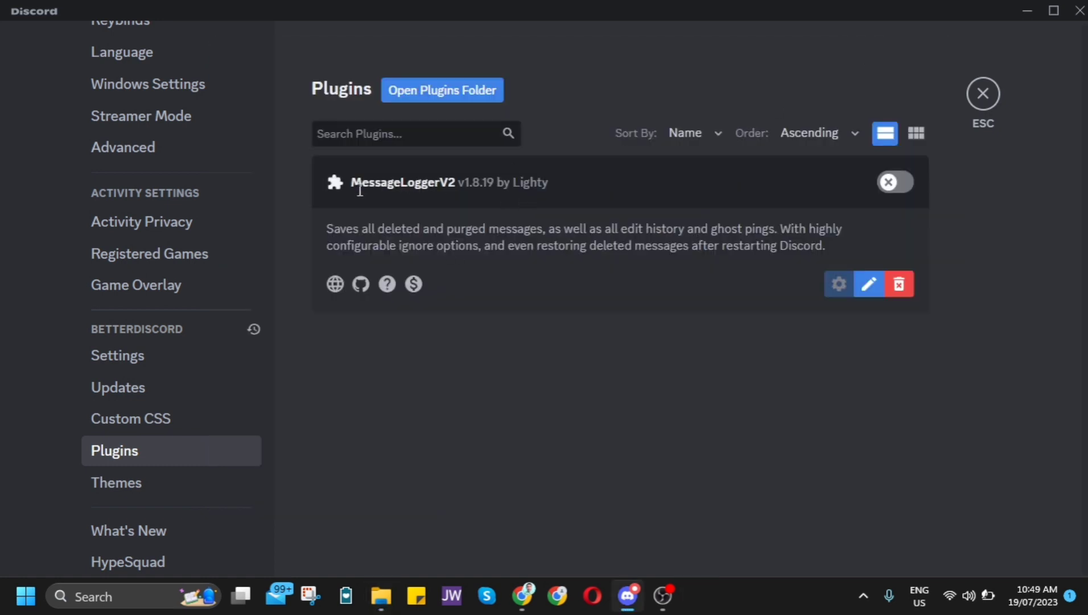
pyautogui.click(895, 182)
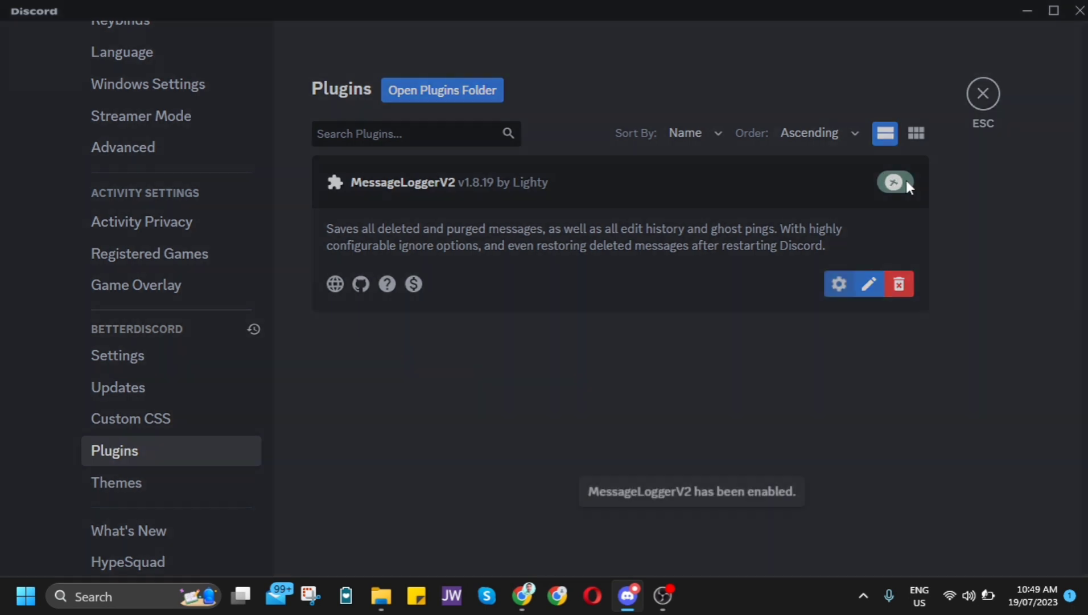
pyautogui.click(893, 182)
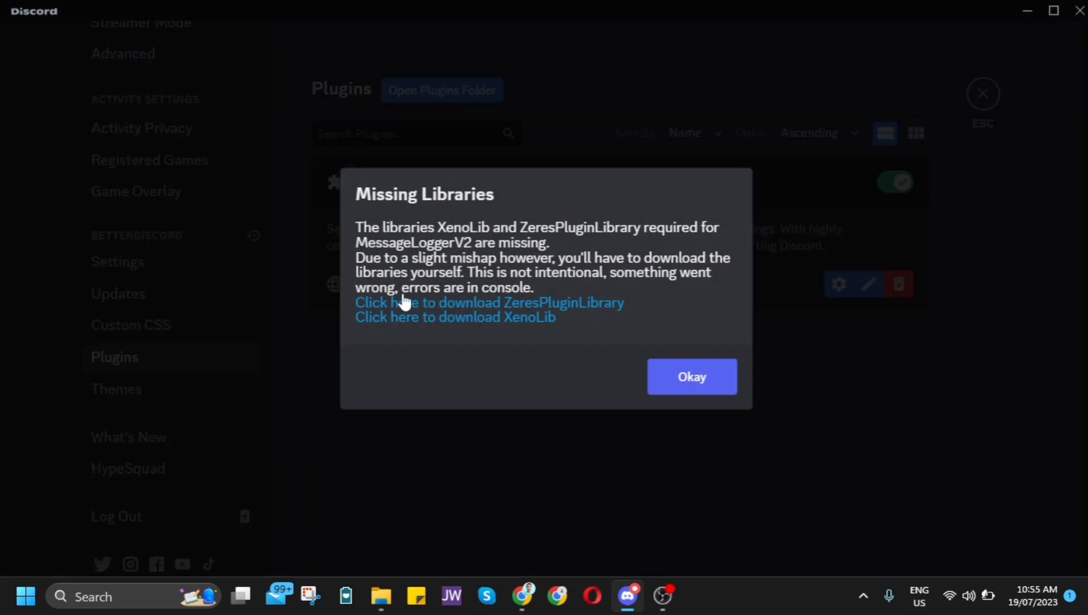
pyautogui.moveTo(526, 337)
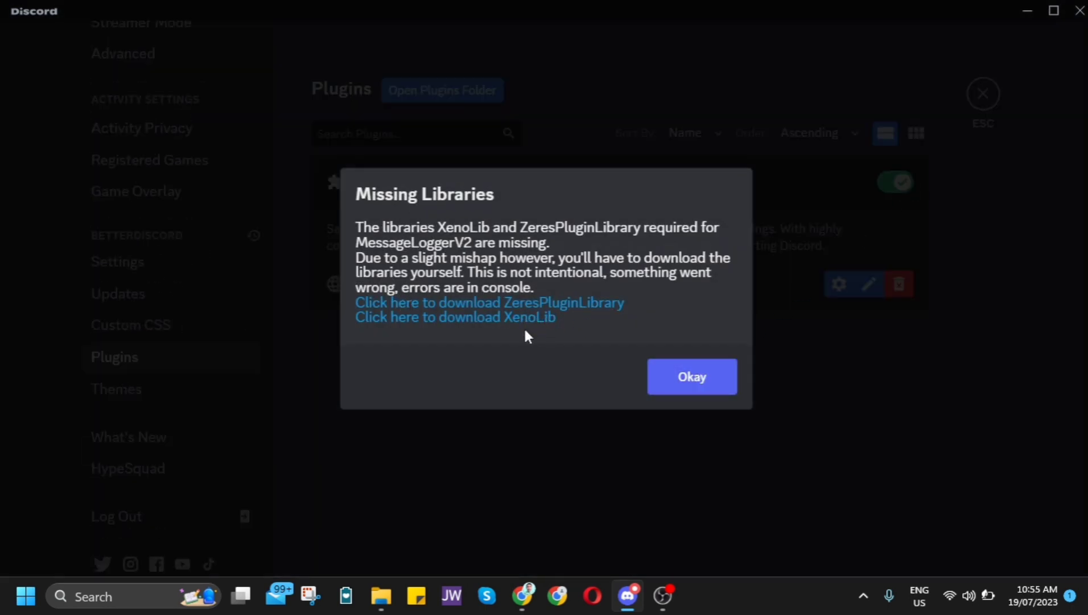
pyautogui.click(691, 376)
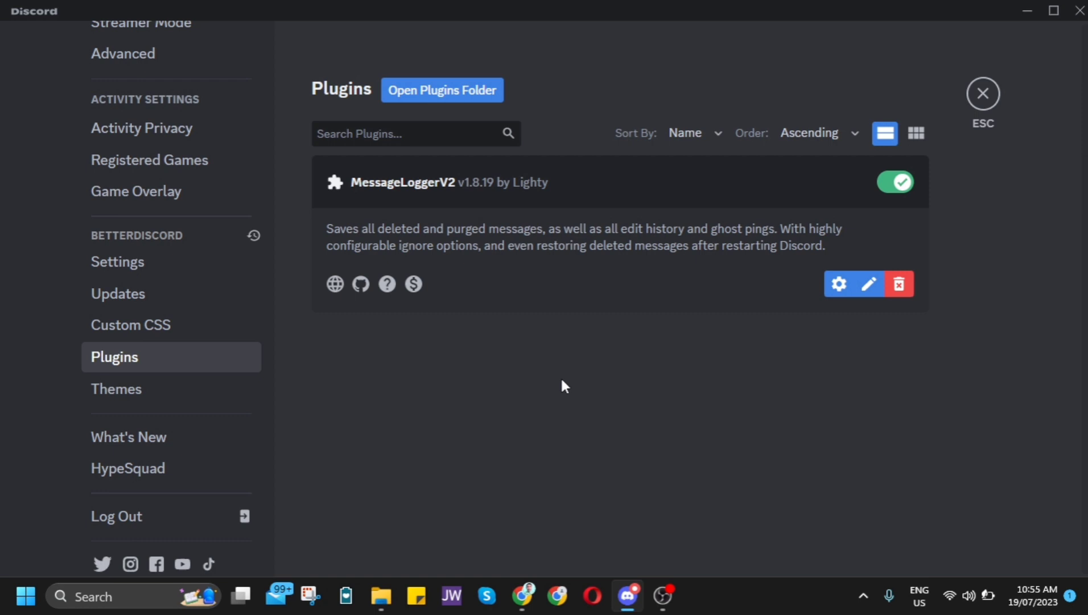
pyautogui.moveTo(380, 597)
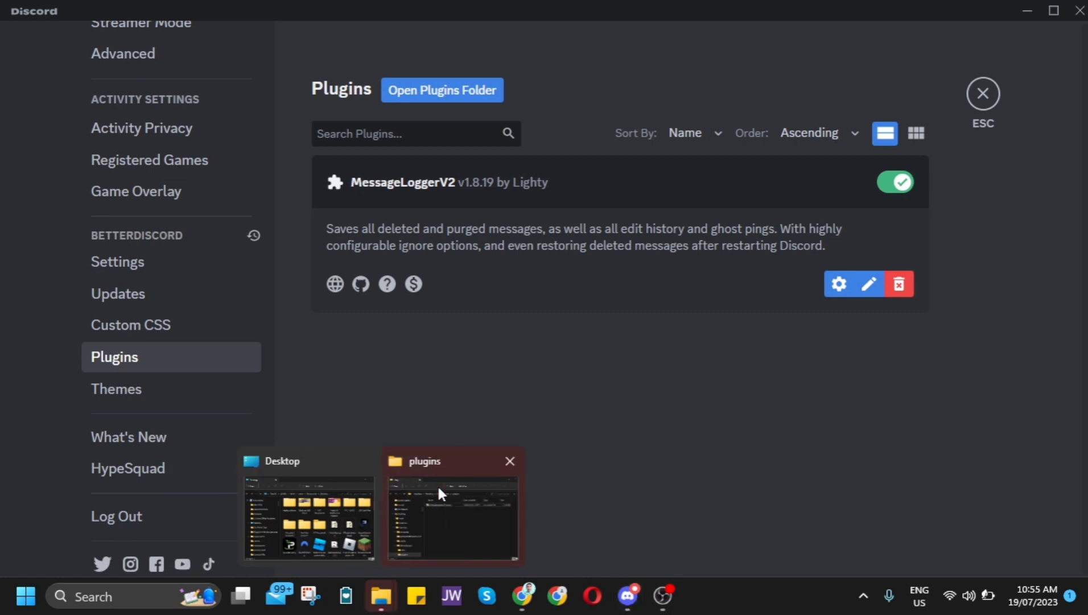
# - Move 1XenoLib.plugin and 0PluginLibrary.plugin from the Desktop into the BetterDiscord plugins folder
pyautogui.click(452, 514)
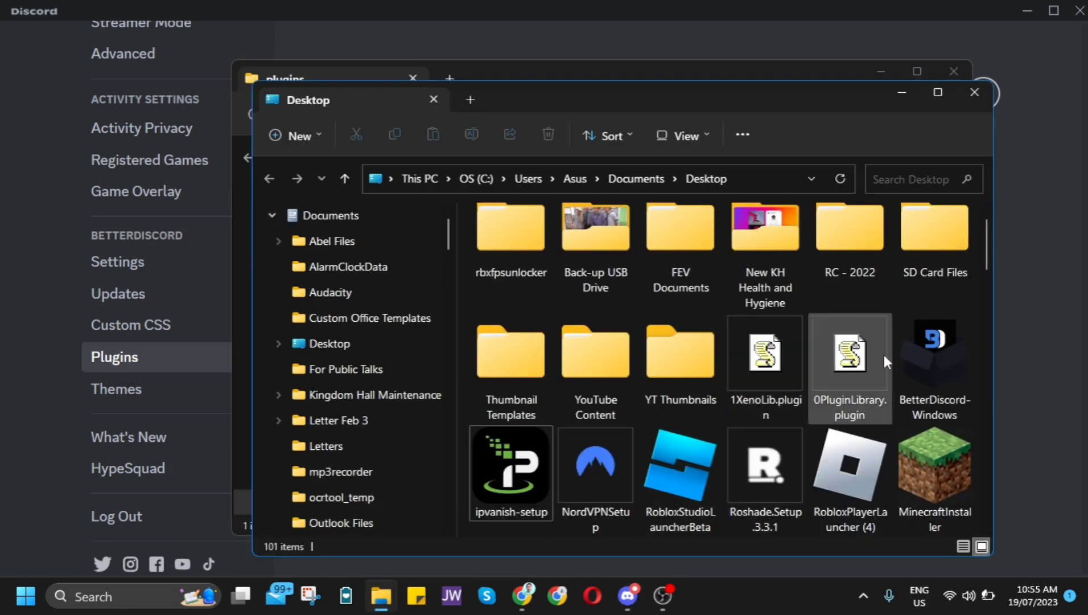
pyautogui.click(764, 354)
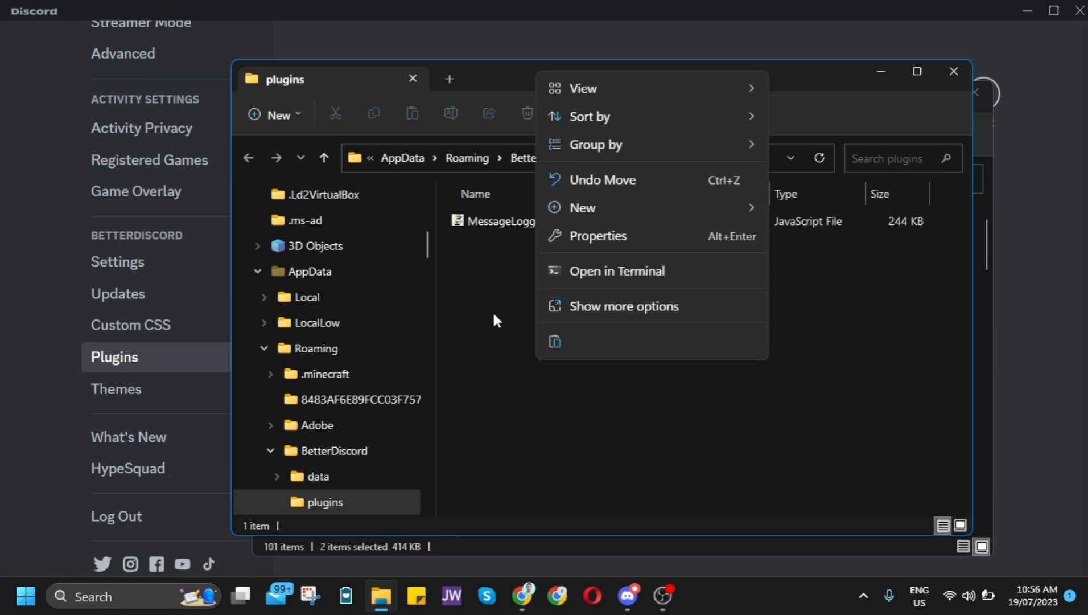
pyautogui.click(694, 458)
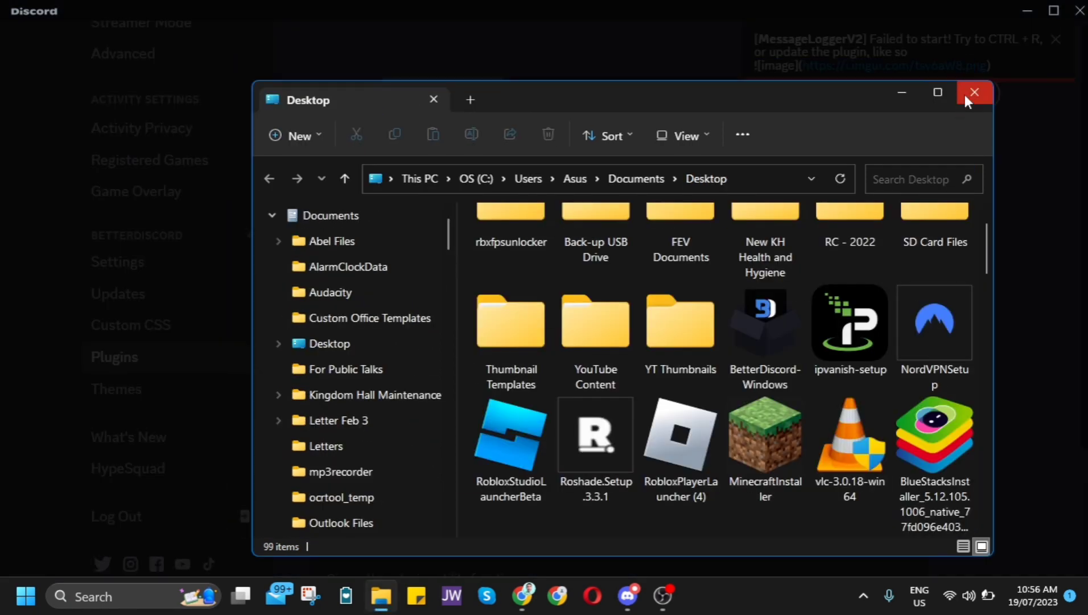
# - Close the folder, run Update All for MessageLoggerV2 and dismiss its help notice
pyautogui.click(974, 93)
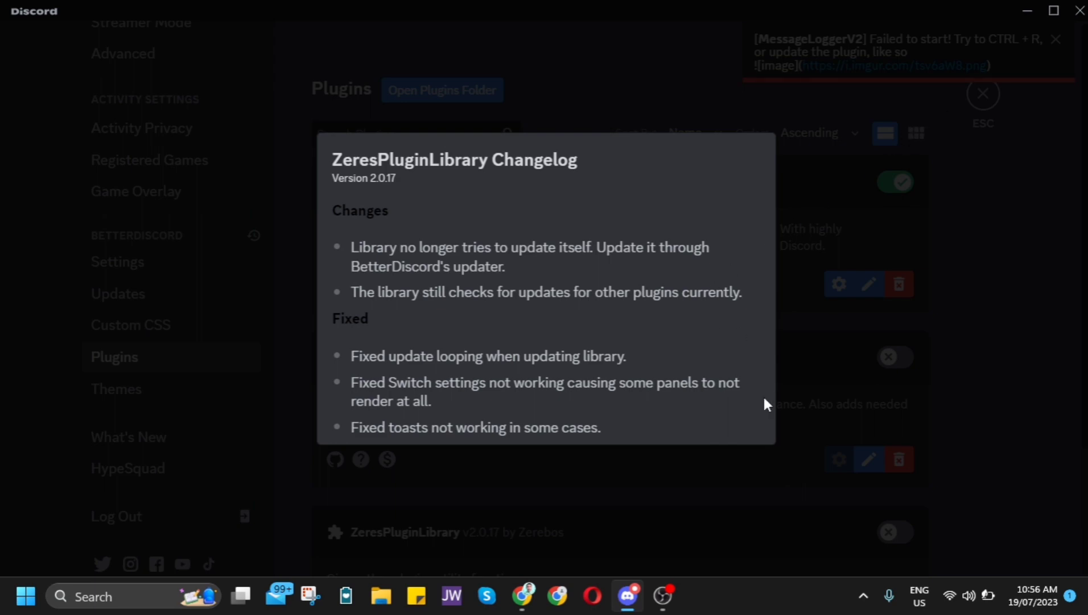
pyautogui.moveTo(767, 498)
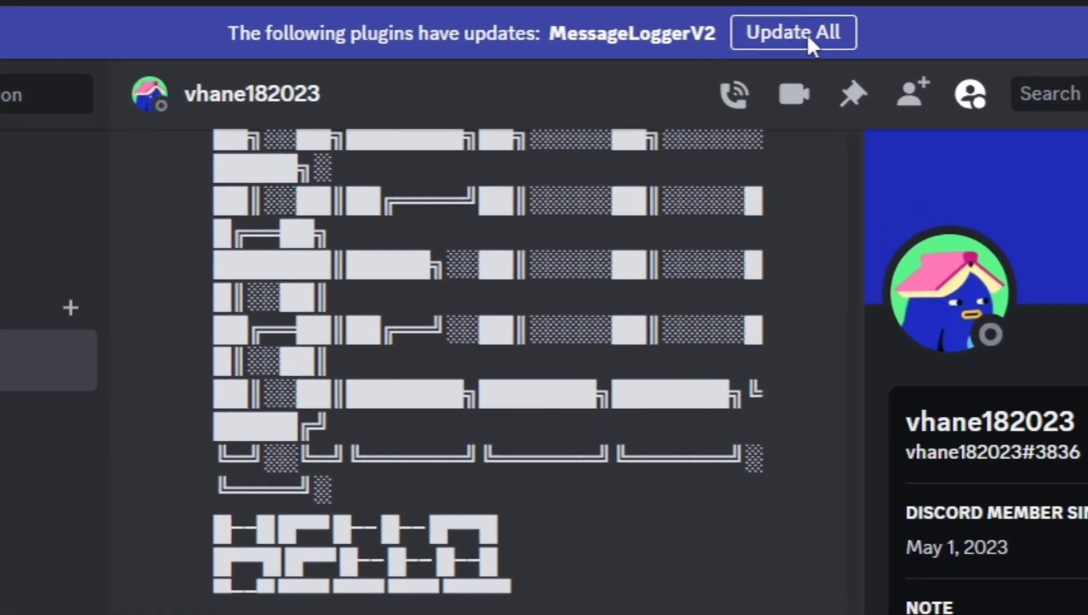
pyautogui.click(794, 33)
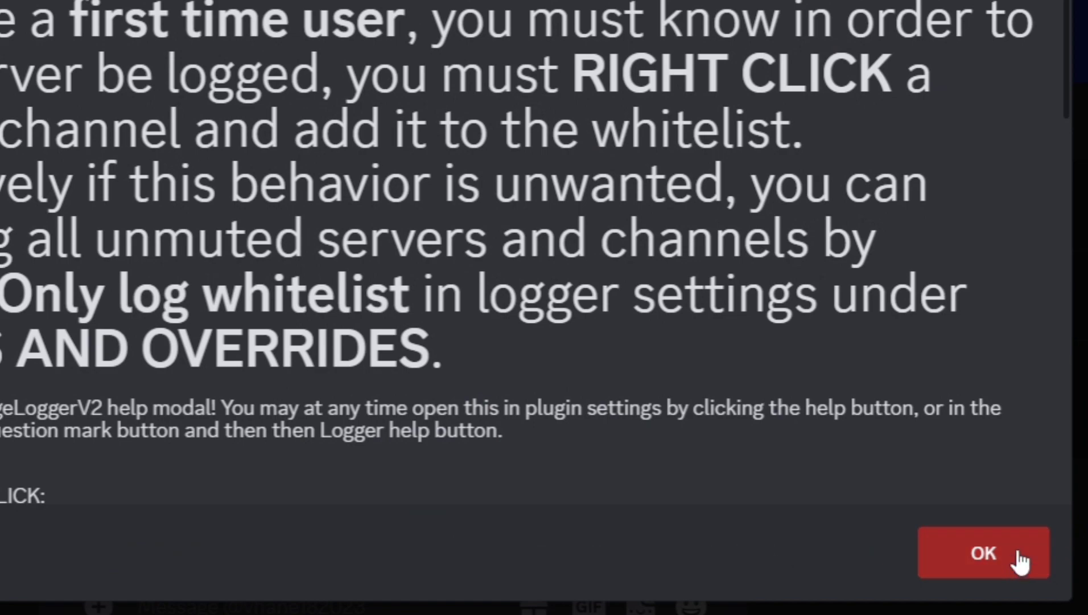
pyautogui.click(983, 552)
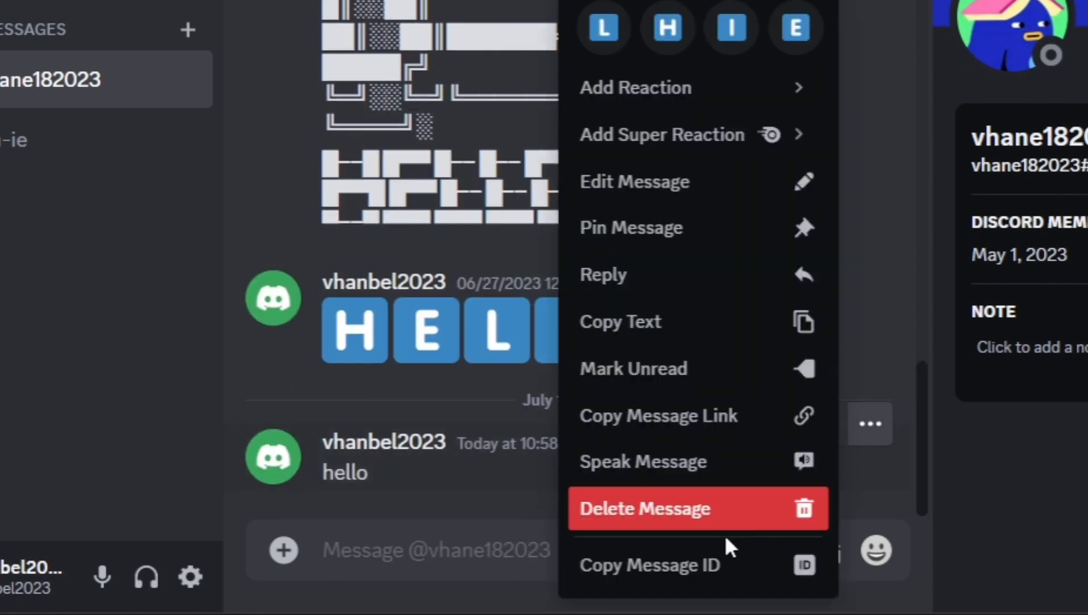
# - Delete the 'hello' message so it stays logged in red, send another hello and begin typing a third
pyautogui.click(643, 507)
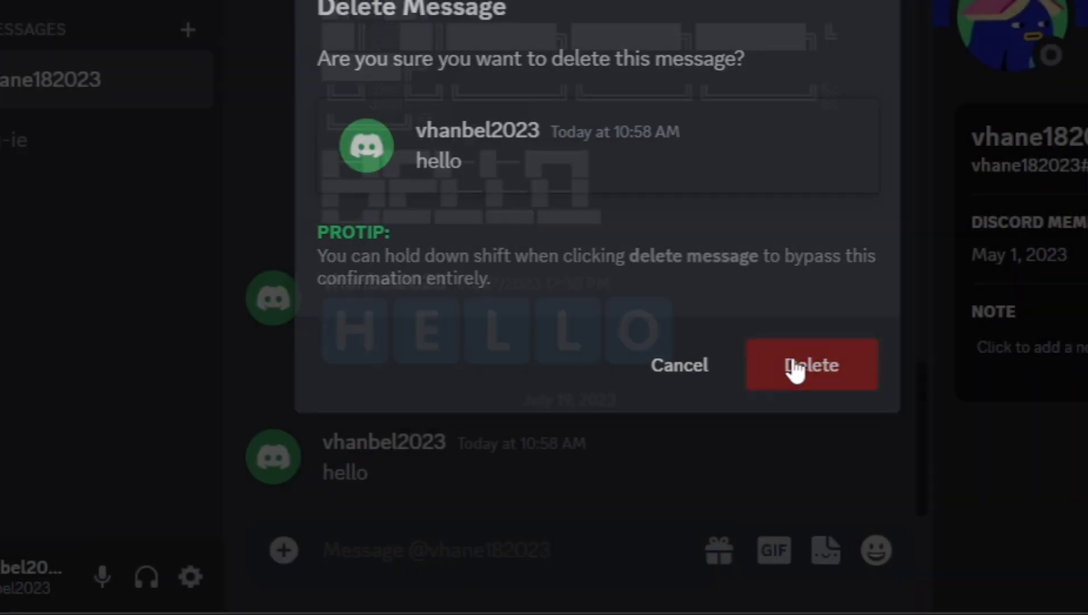
pyautogui.click(810, 365)
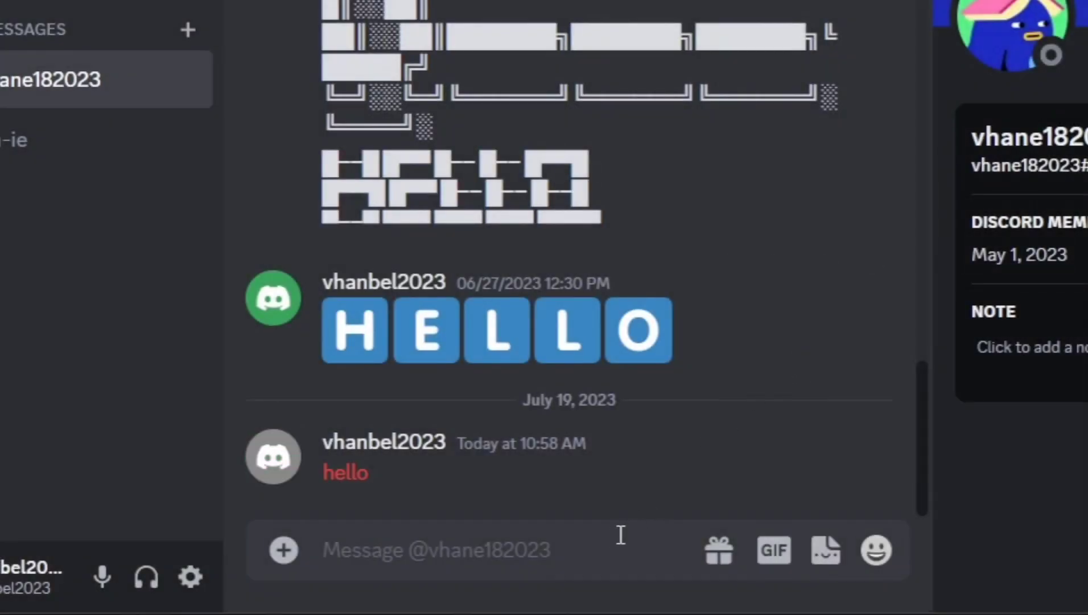
pyautogui.write('hell')
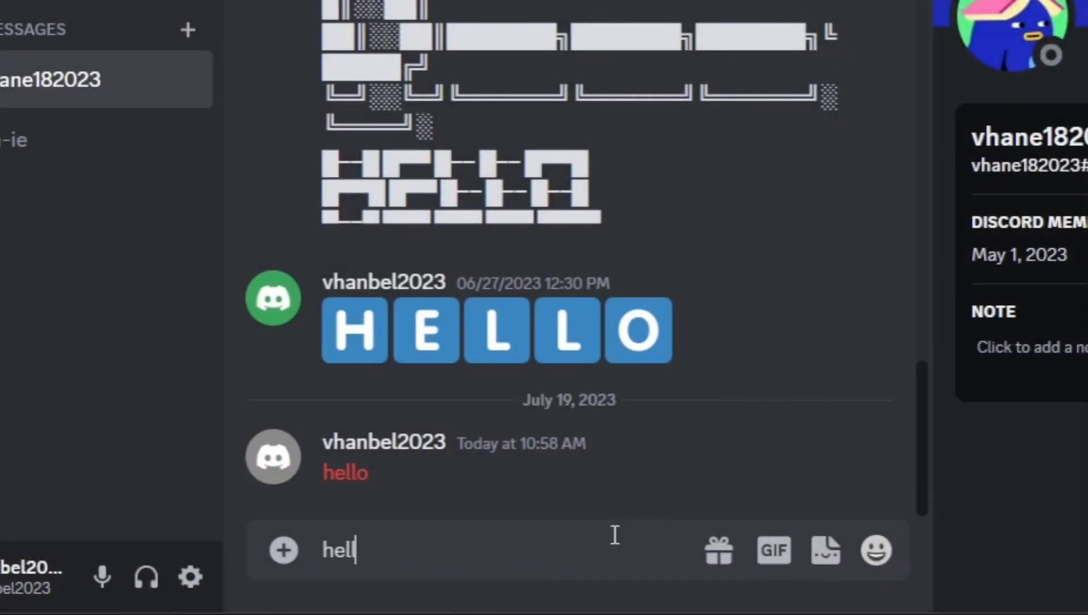
pyautogui.press('enter')
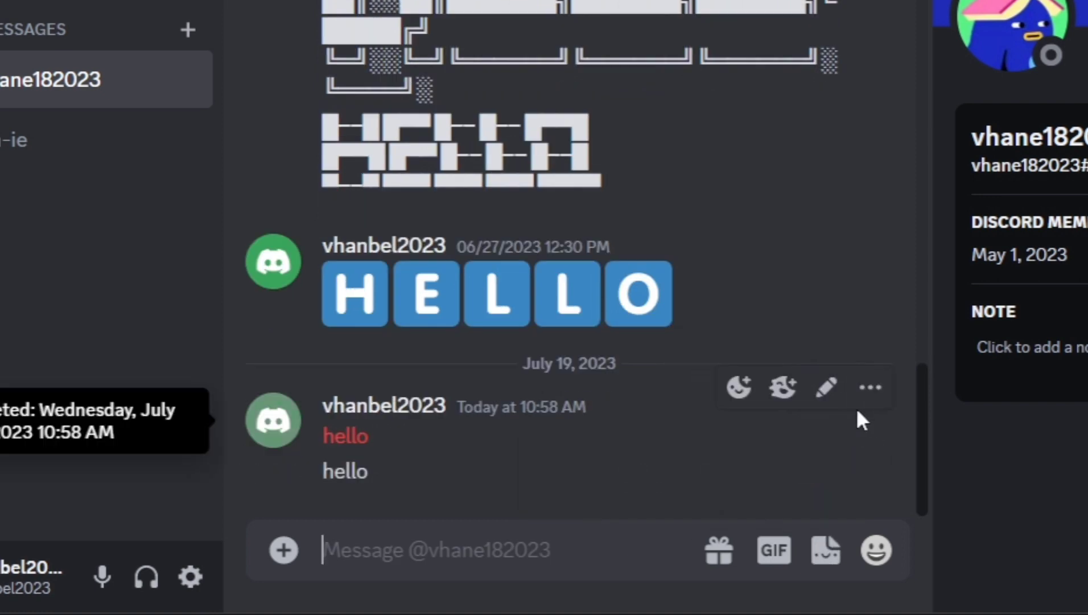
pyautogui.moveTo(704, 510)
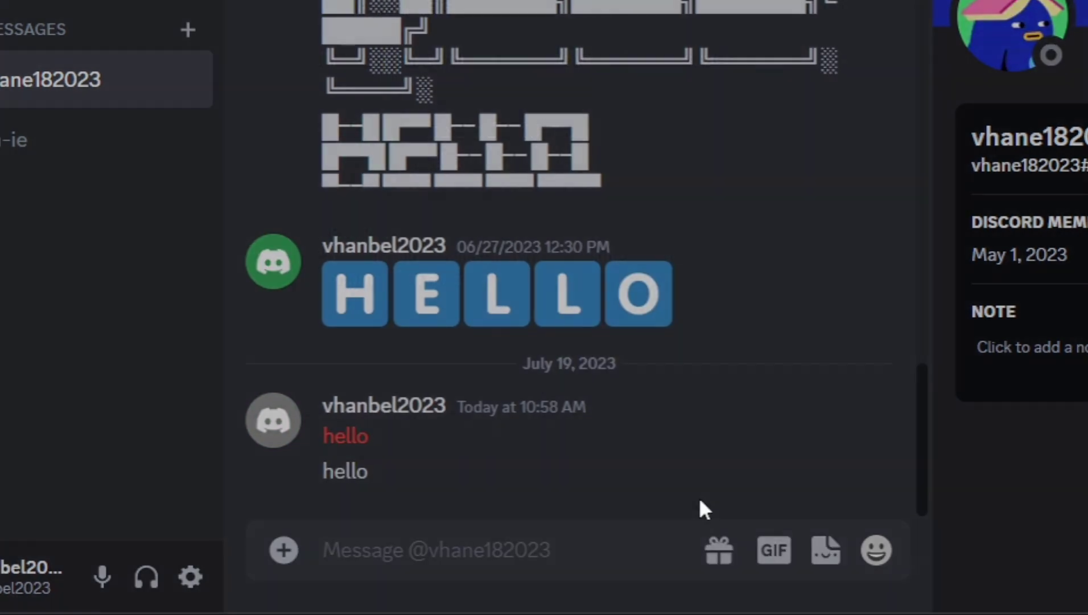
pyautogui.moveTo(795, 384)
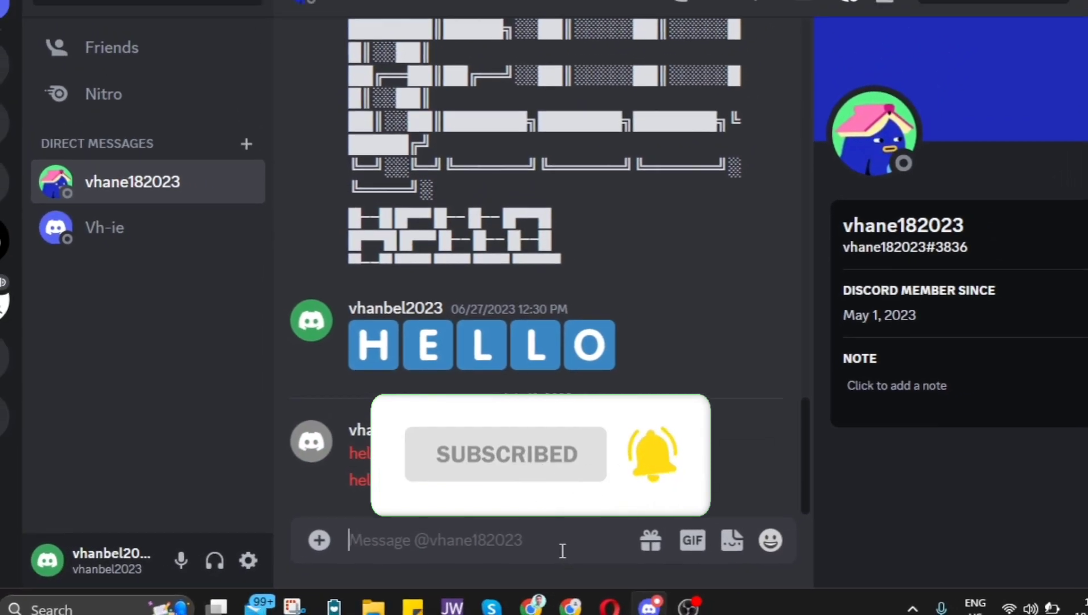
pyautogui.write('hello')
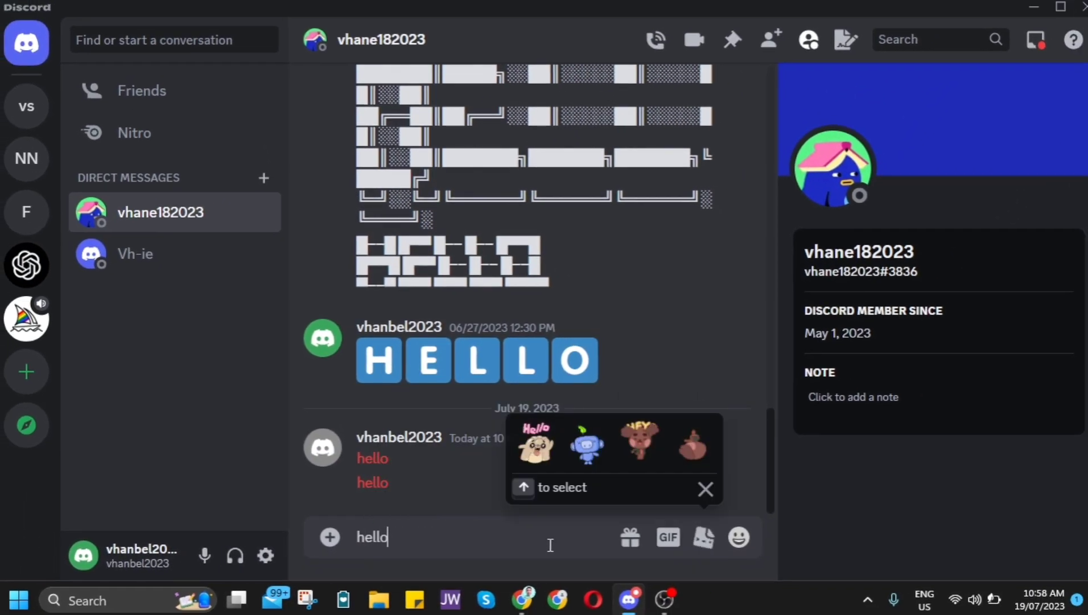